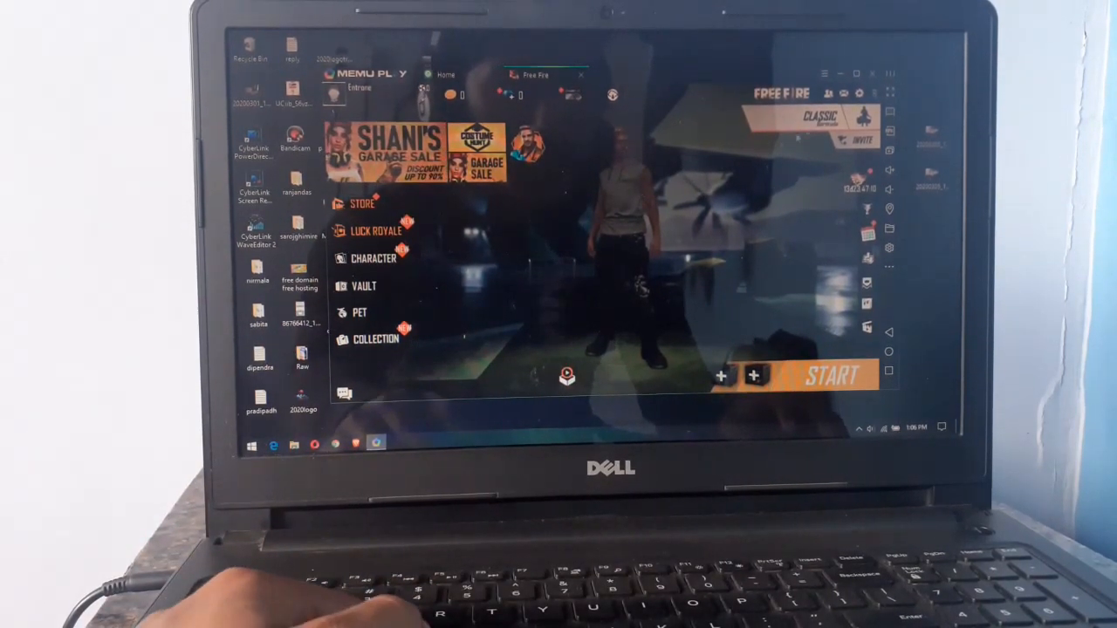
From Free Fire's settings, open the Controls tab and launch the Custom HUD layout editor.
click(890, 94)
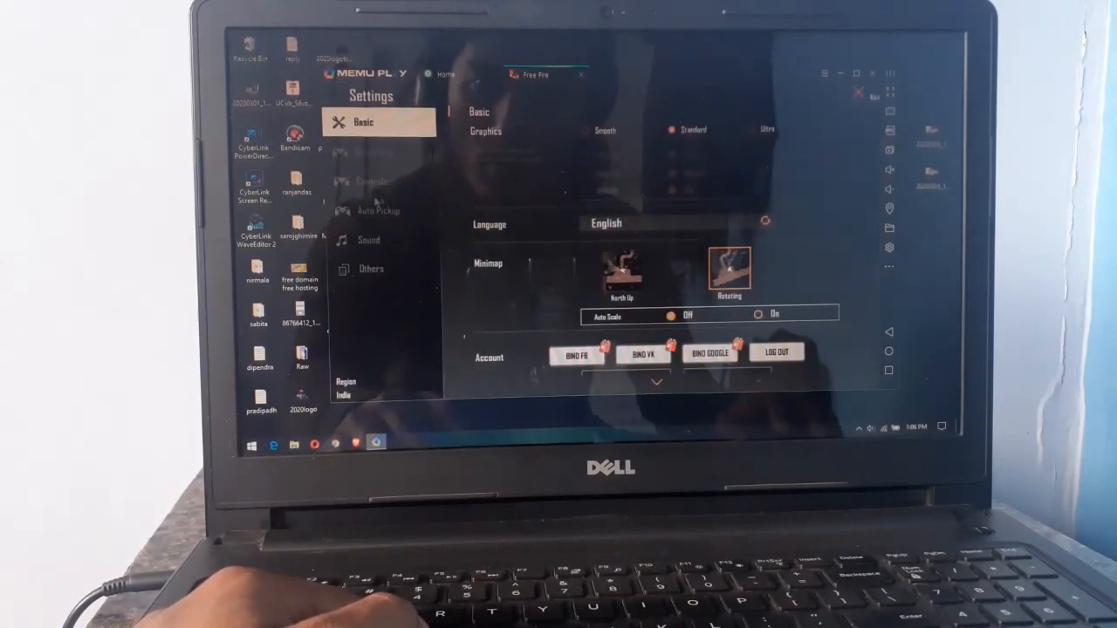
click(371, 180)
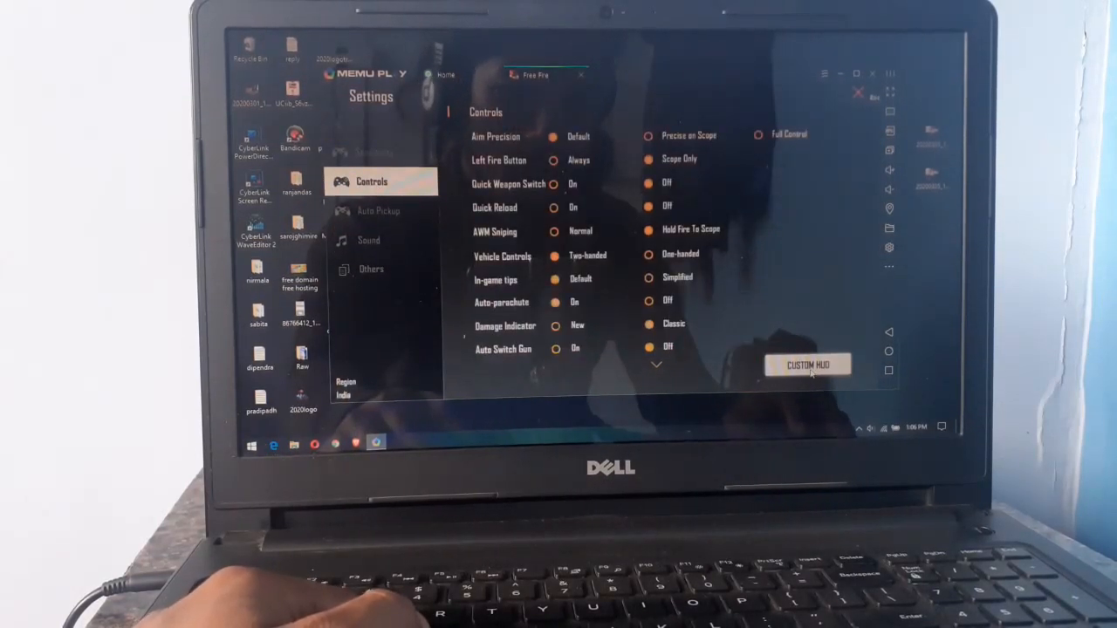
click(807, 364)
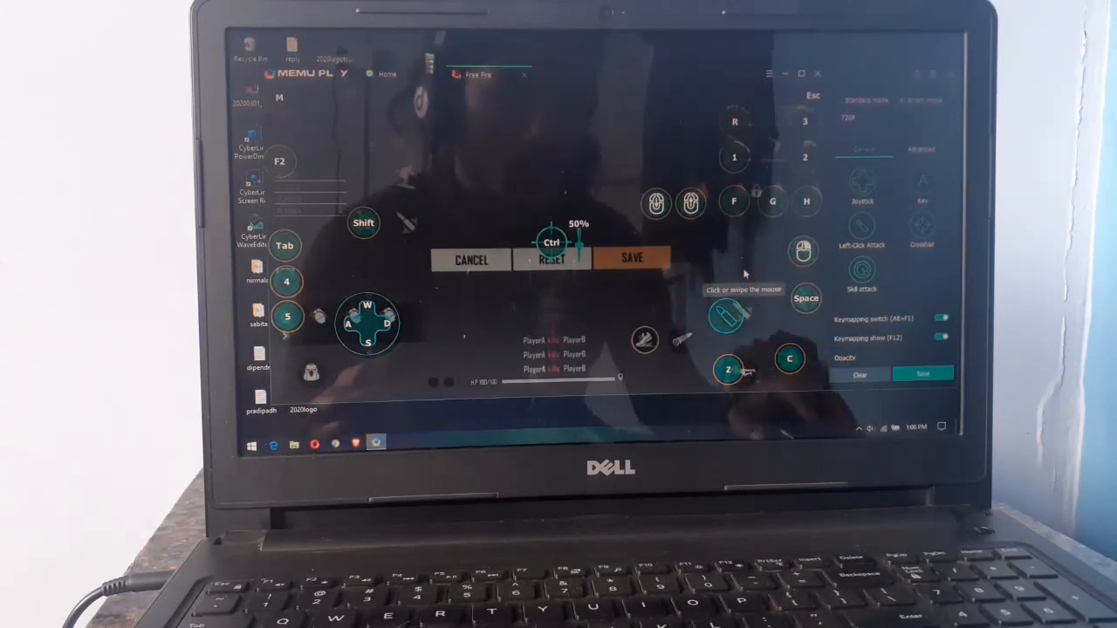
mouse_move(738, 319)
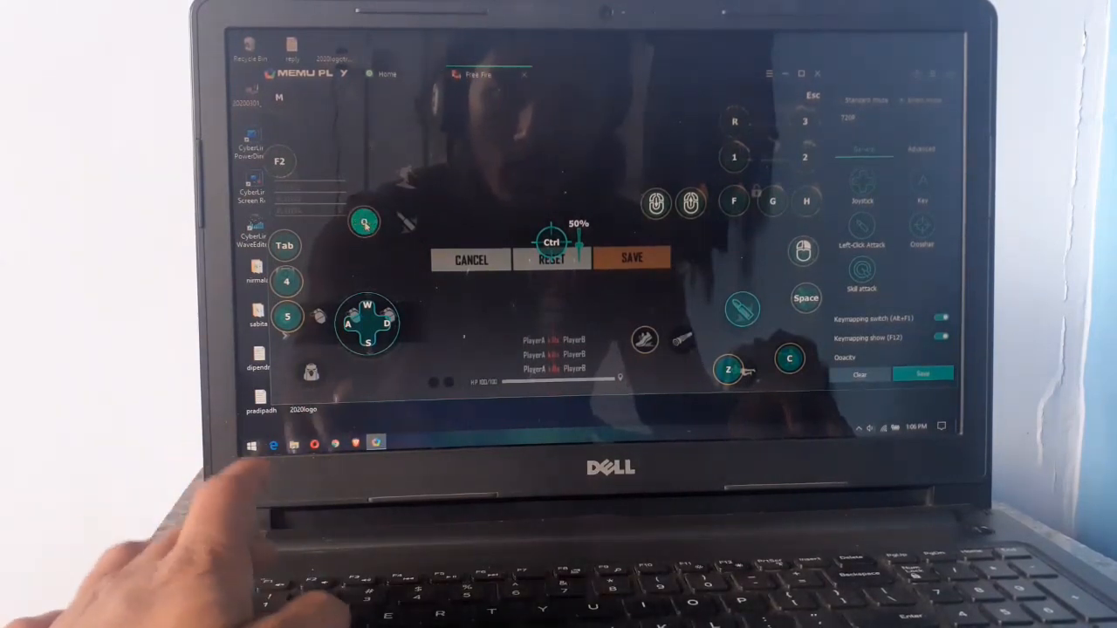
mouse_move(611, 269)
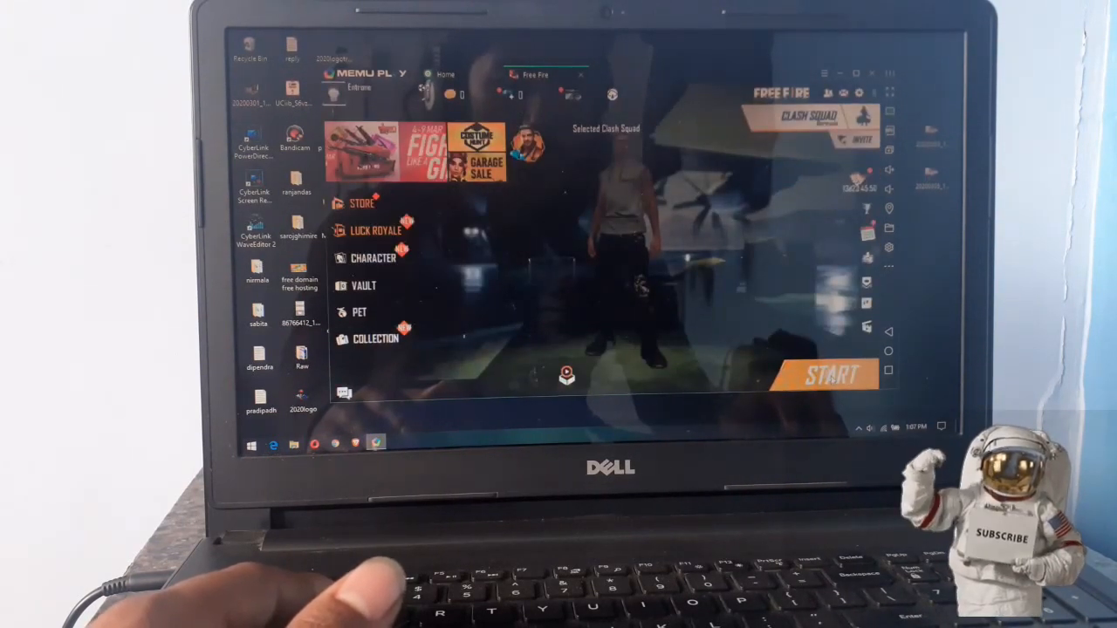
Try a Clash Squad match, dismiss the minimum-level error, and start a Classic match instead.
click(829, 375)
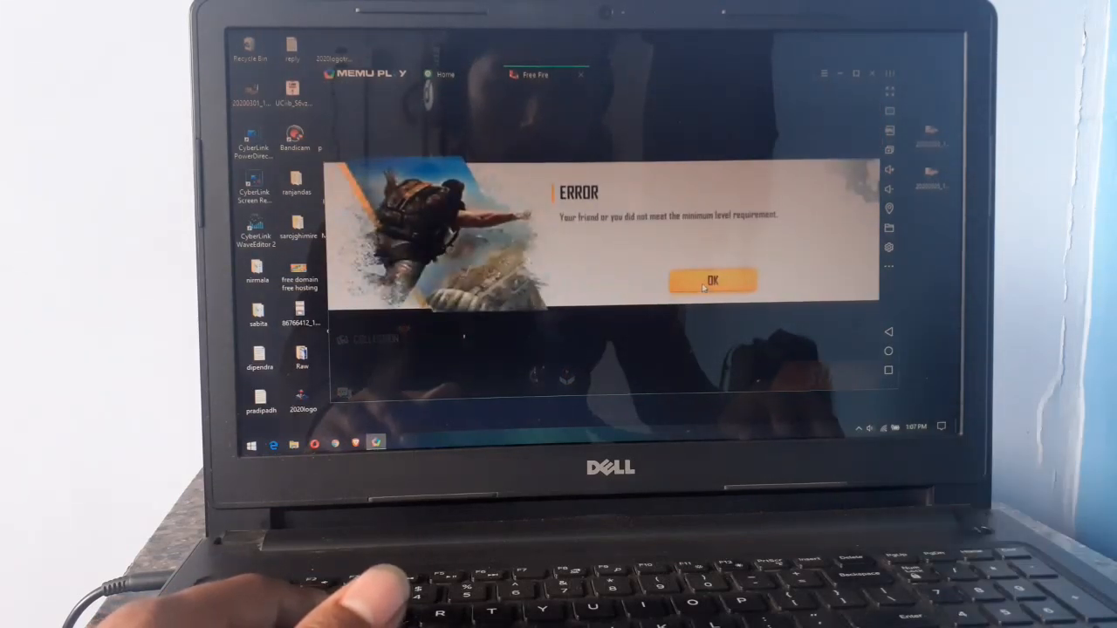
click(714, 281)
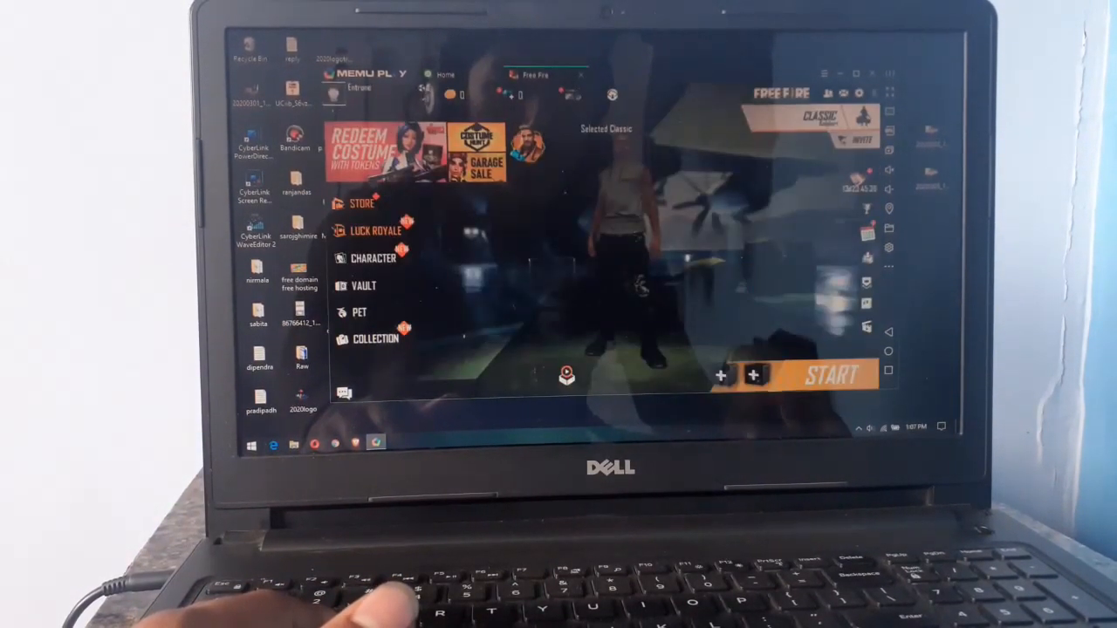
click(834, 374)
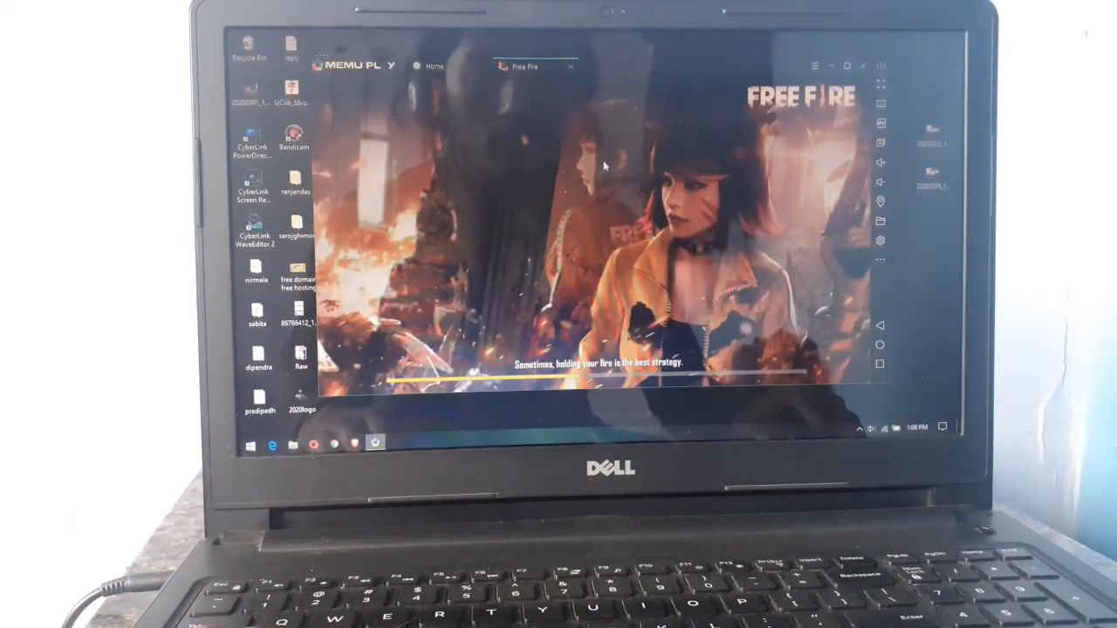
Wait for the classic match to gather players and open the Xbox Game Bar with Win+G.
key(Win+g)
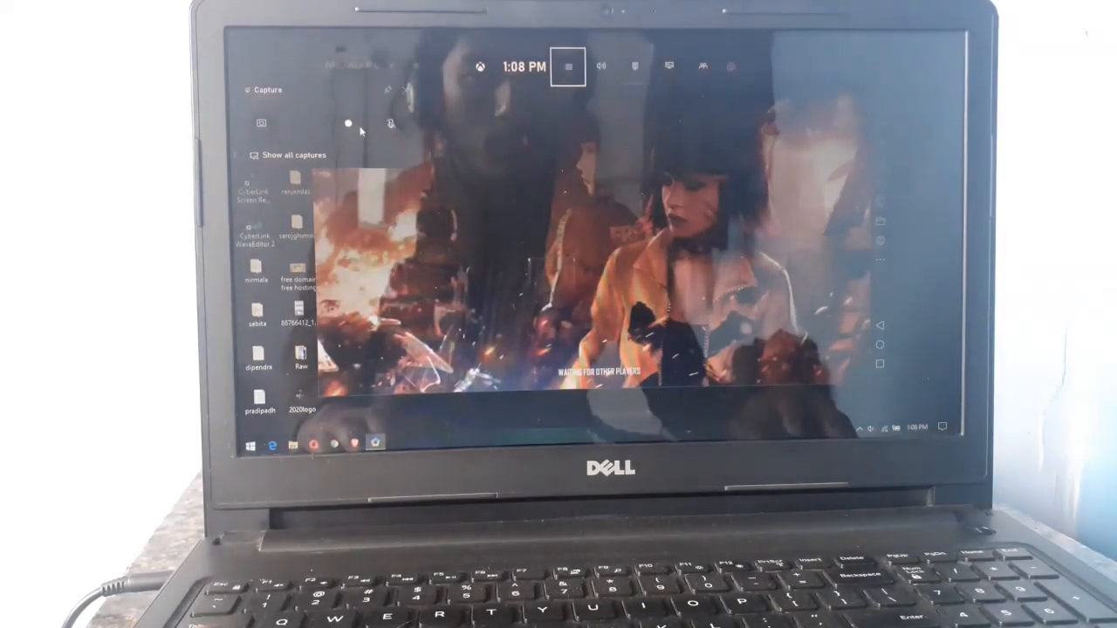